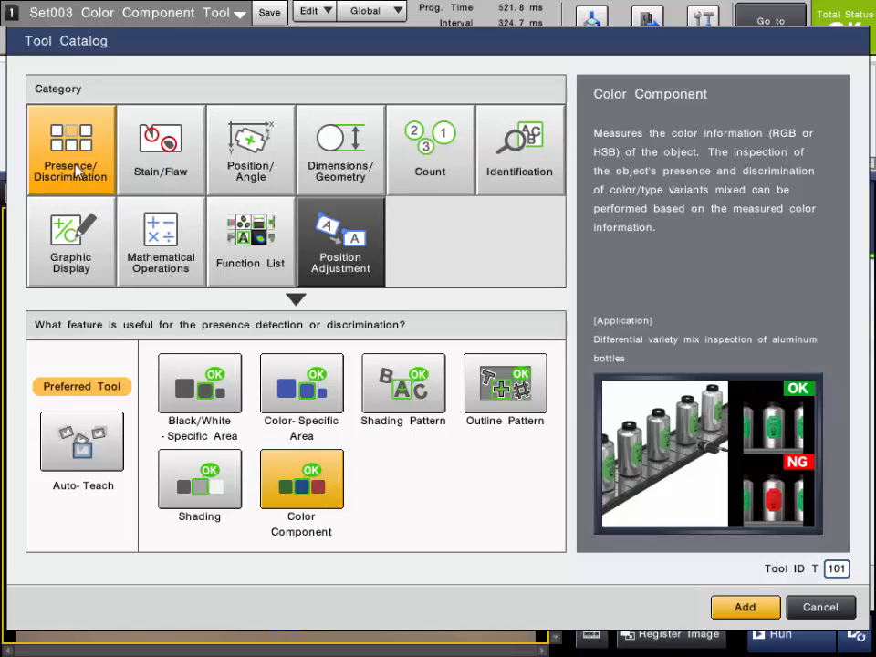
mouse_move(200, 411)
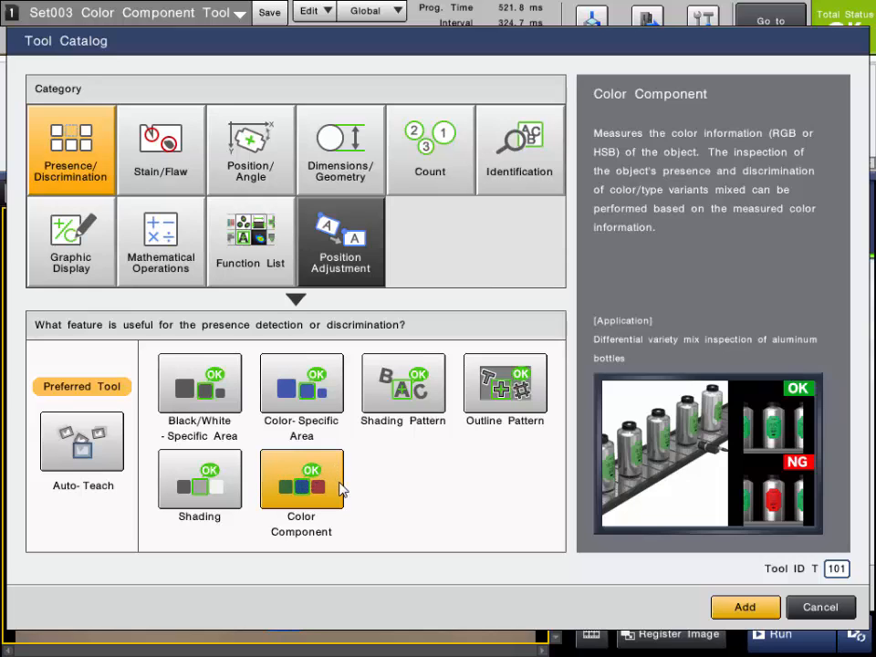
mouse_move(734, 472)
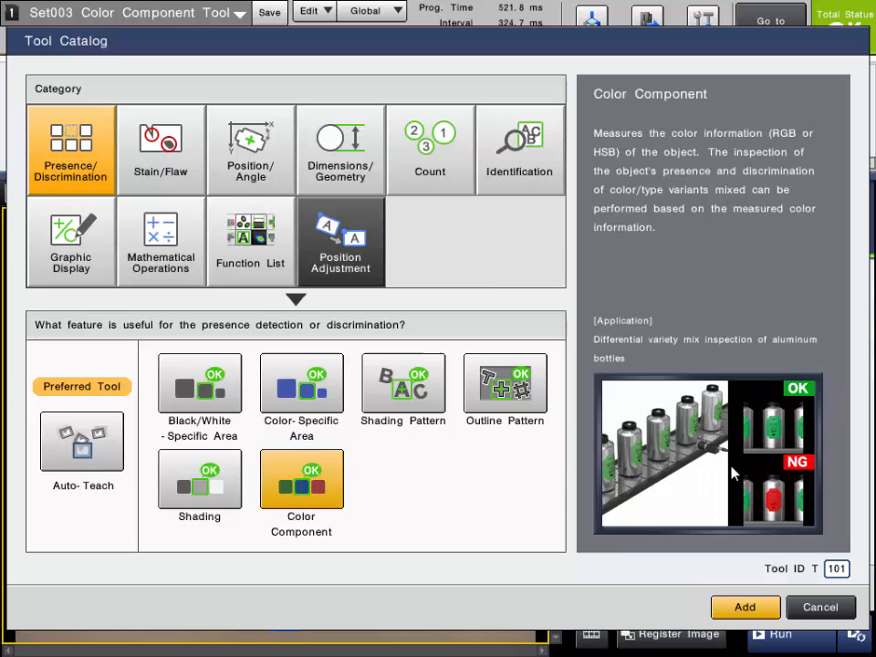
mouse_move(780, 473)
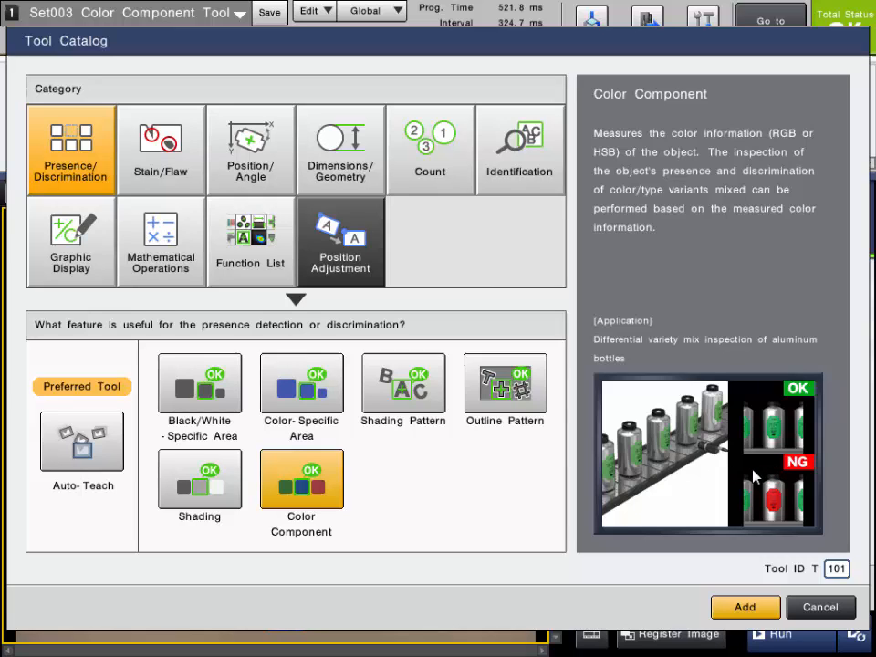
mouse_move(729, 491)
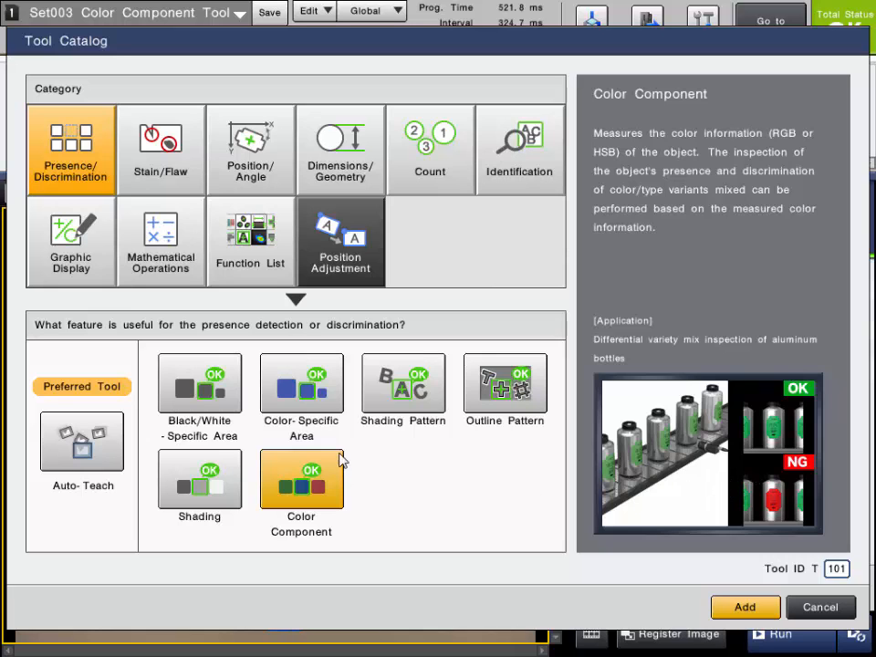
Step: Browse the tool catalog and select the Color Component tool under presence/discrimination tools
left_click(250, 241)
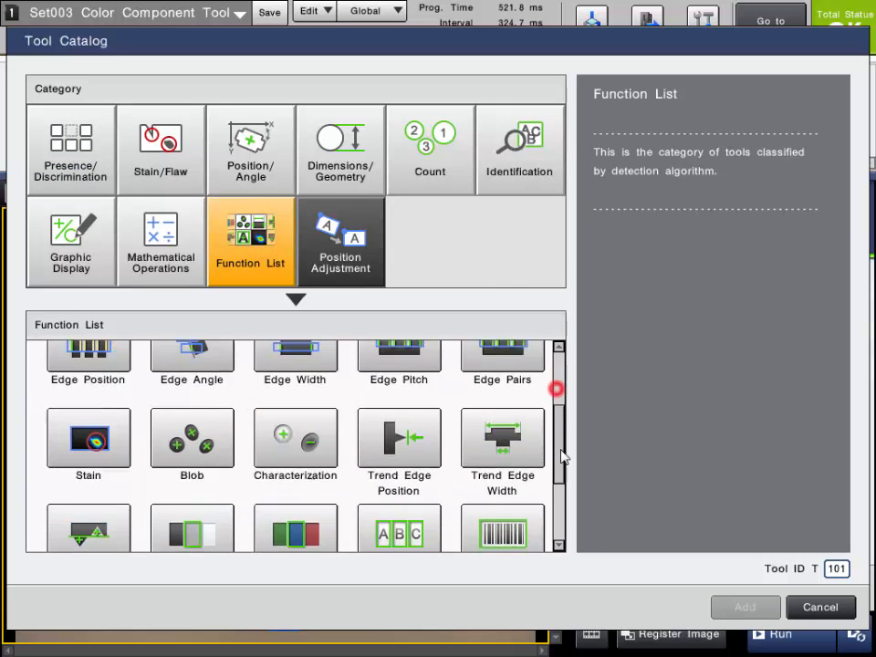
left_click(295, 475)
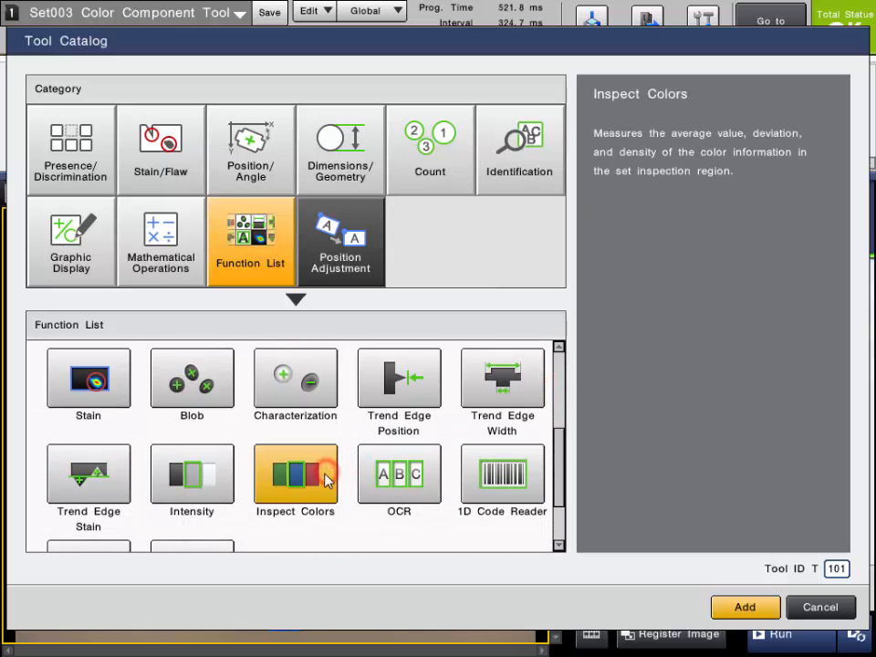
left_click(71, 149)
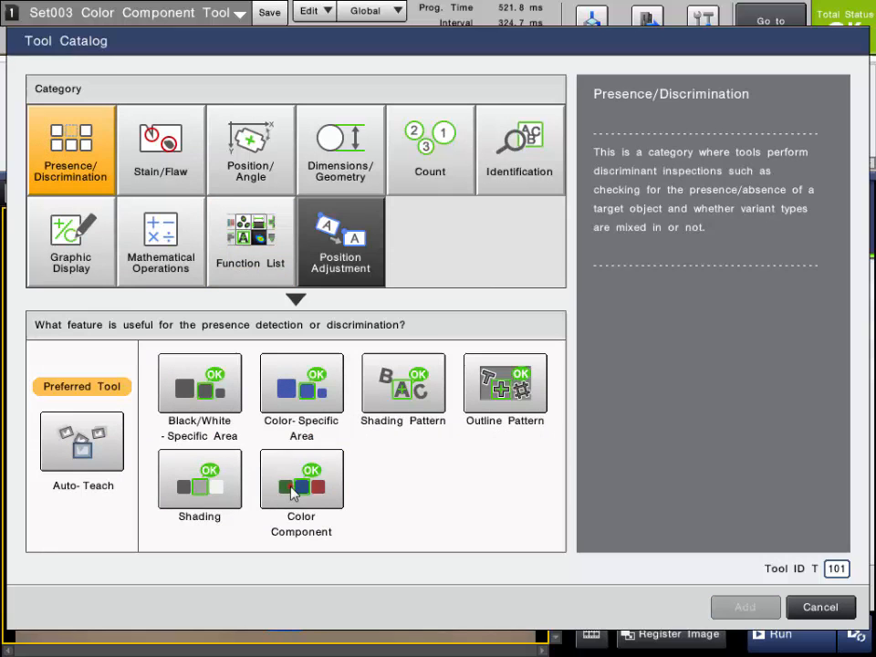
left_click(301, 479)
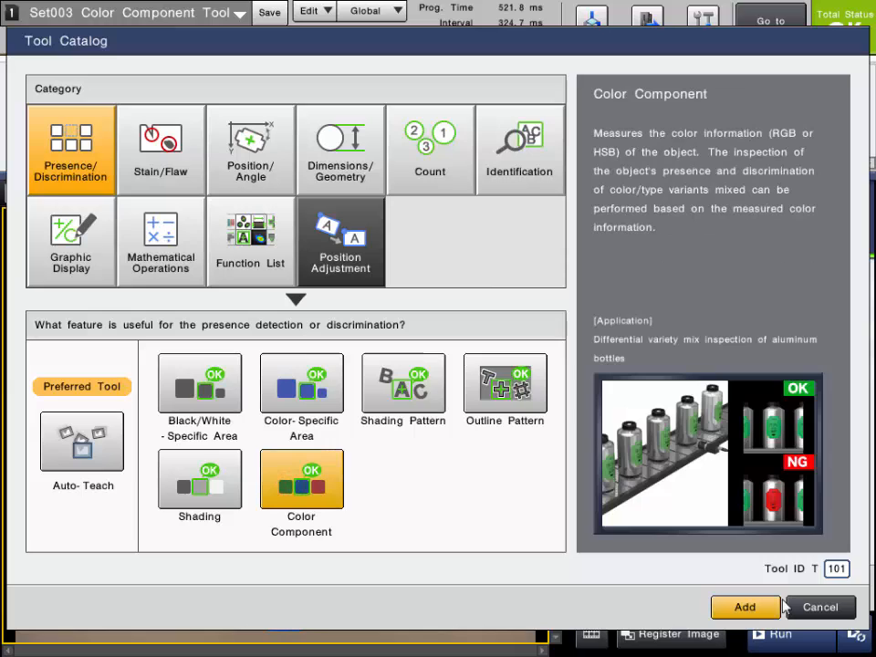
Step: Add Color Component as tool T101 and list the available inspection region shapes
left_click(744, 606)
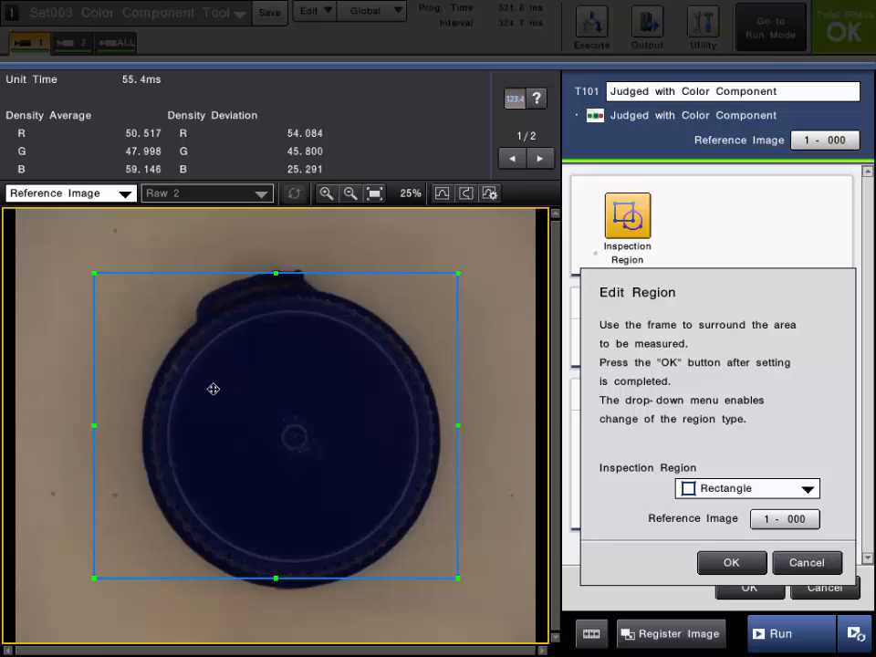
mouse_move(203, 304)
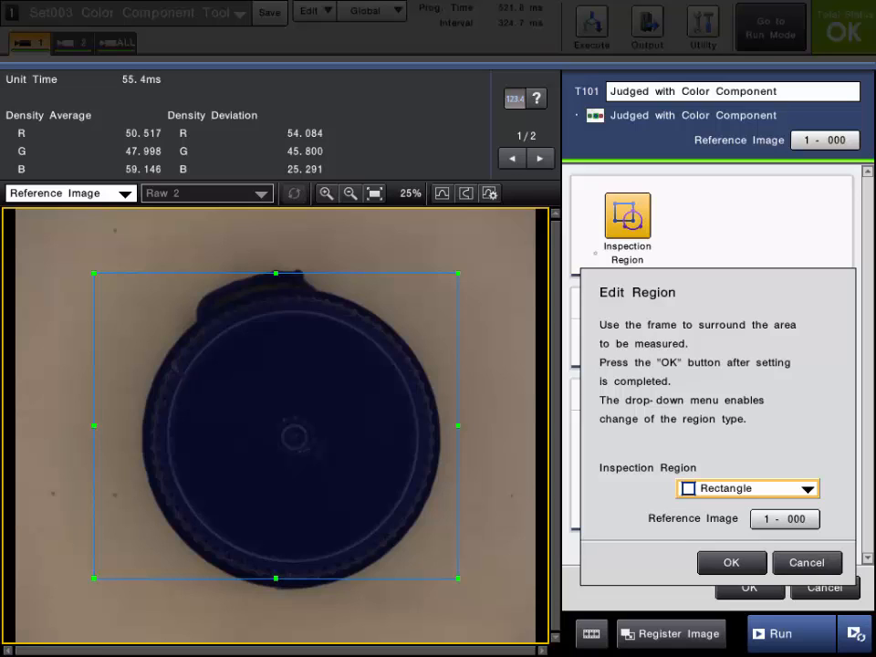
left_click(806, 488)
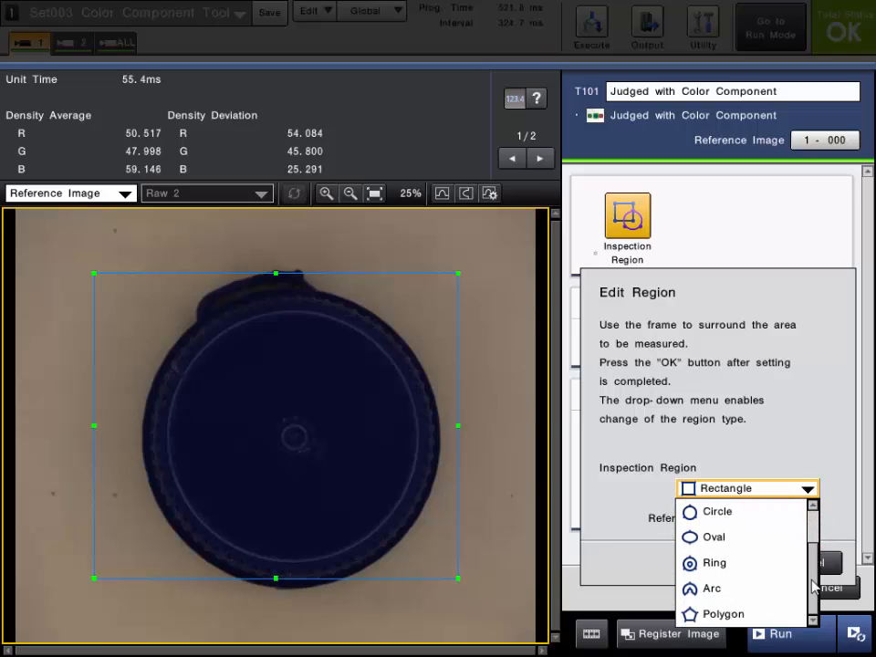
mouse_move(401, 460)
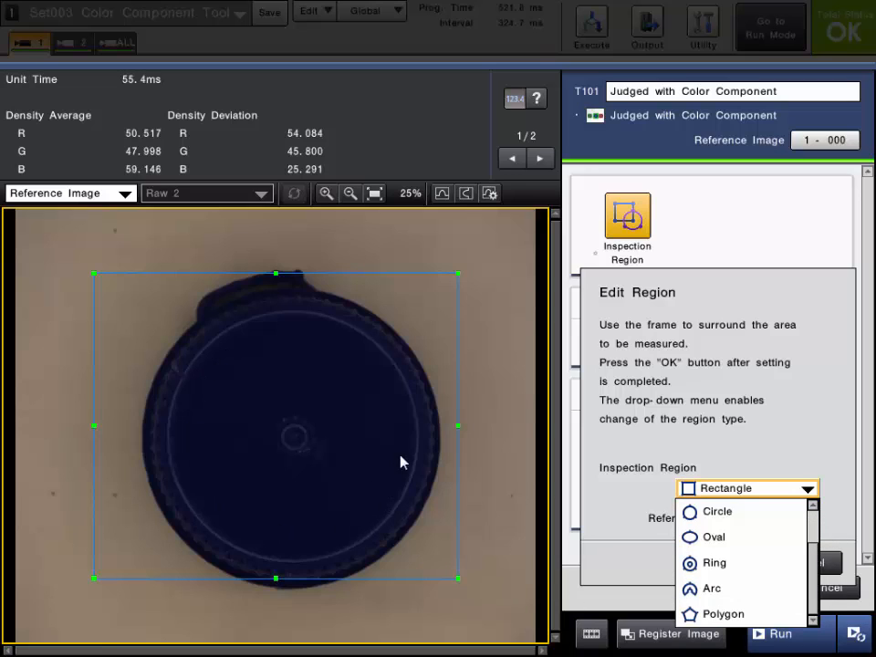
Step: Define a circular inspection region fitted to the cap's inner ring and confirm it
left_click(716, 511)
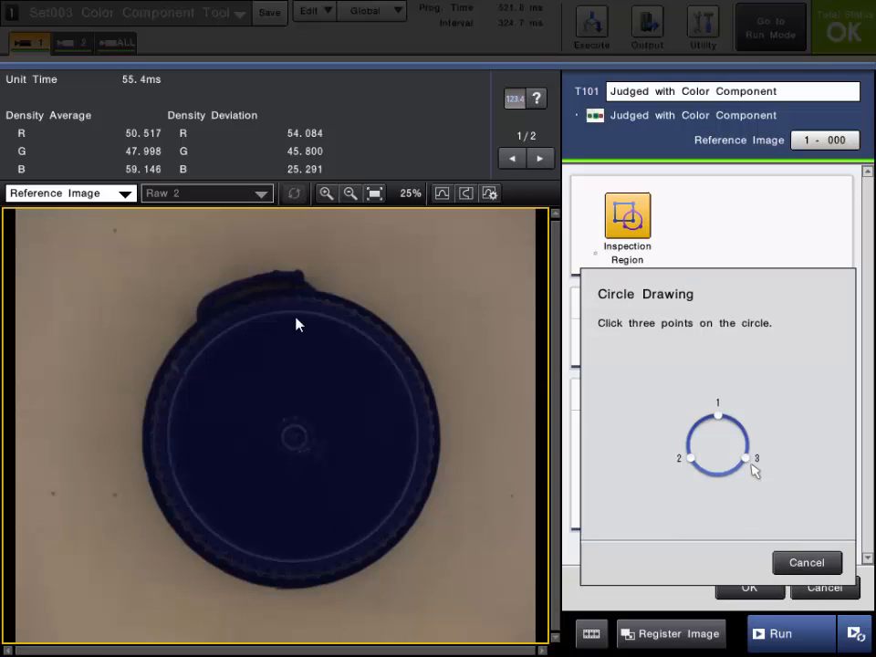
left_click(296, 317)
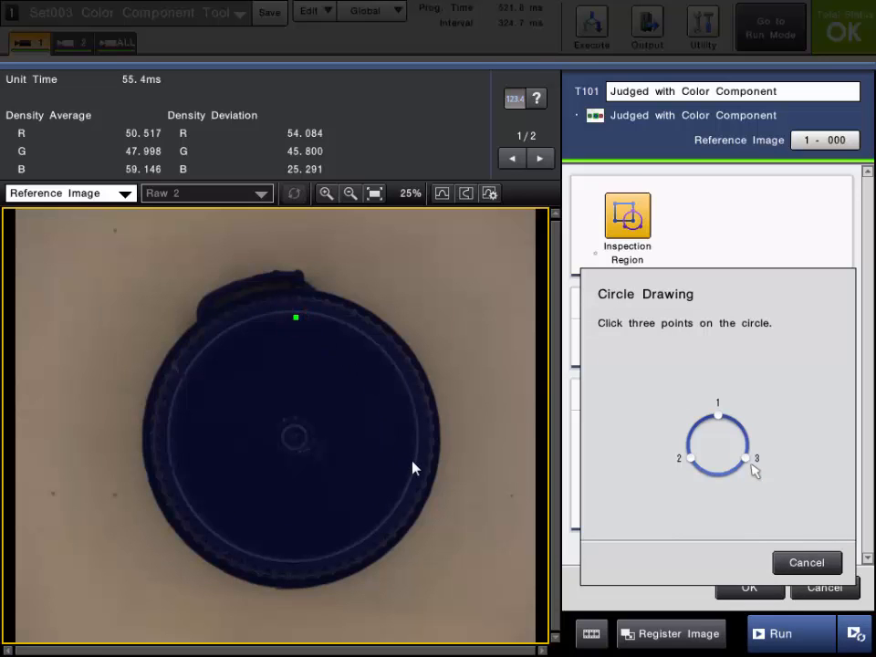
left_click(409, 461)
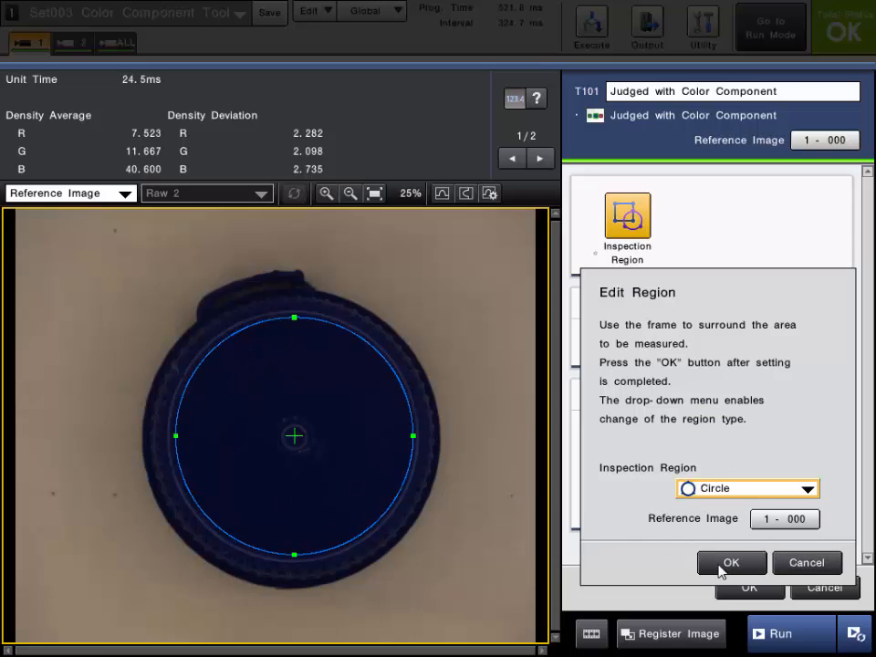
left_click(730, 562)
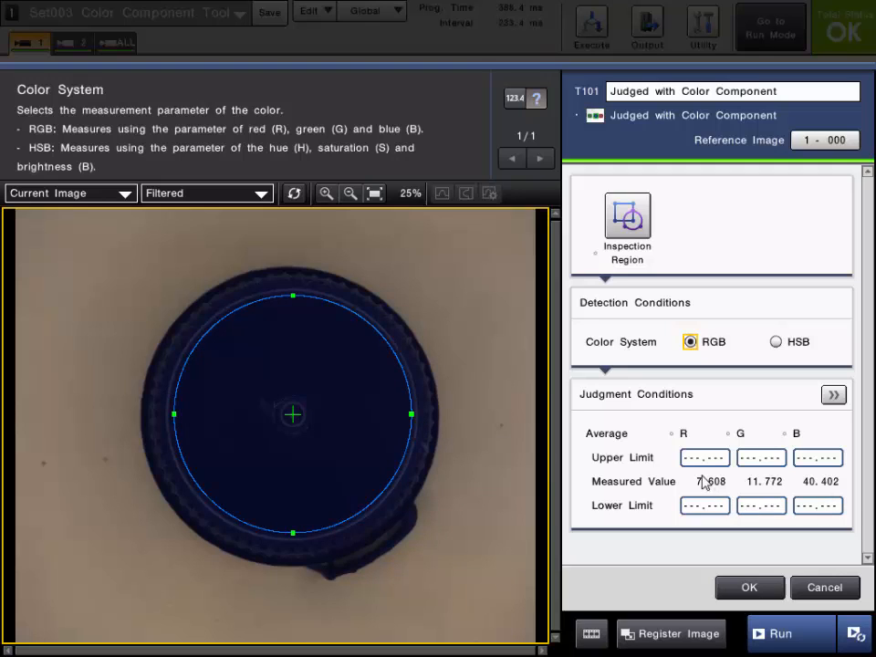
mouse_move(66, 226)
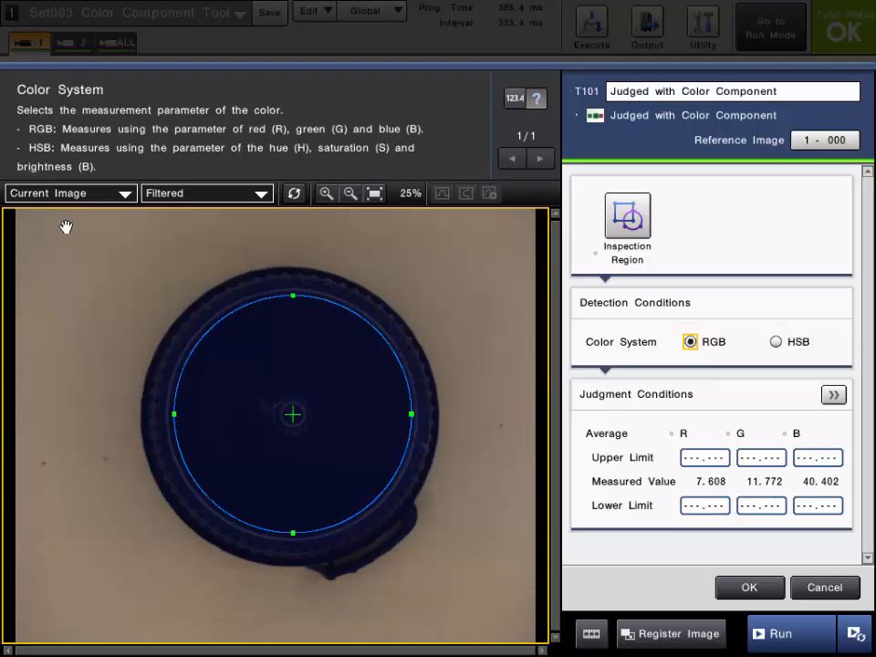
Step: Display the reference cap image, measuring RGB averages of about 7.5, 11.7 and 40.6
left_click(68, 192)
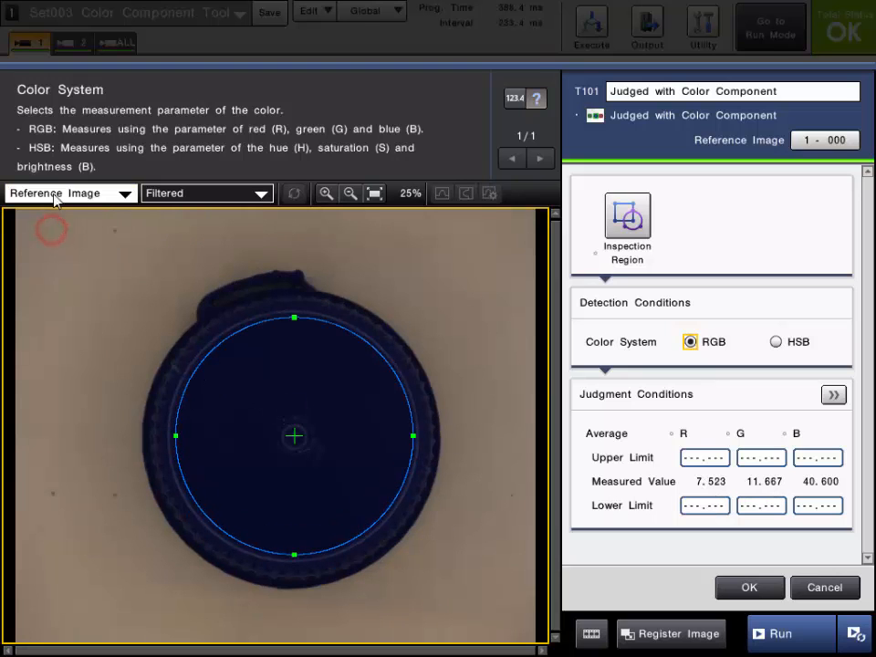
Step: Show the live camera image and run repeatedly to measure red, white, yellow and blue caps in RGB
left_click(68, 193)
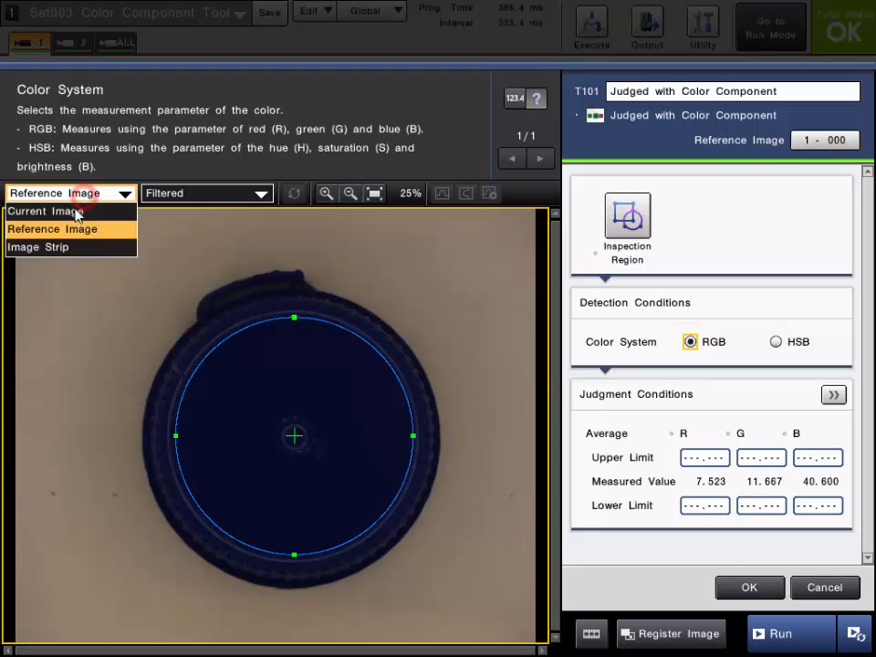
left_click(44, 211)
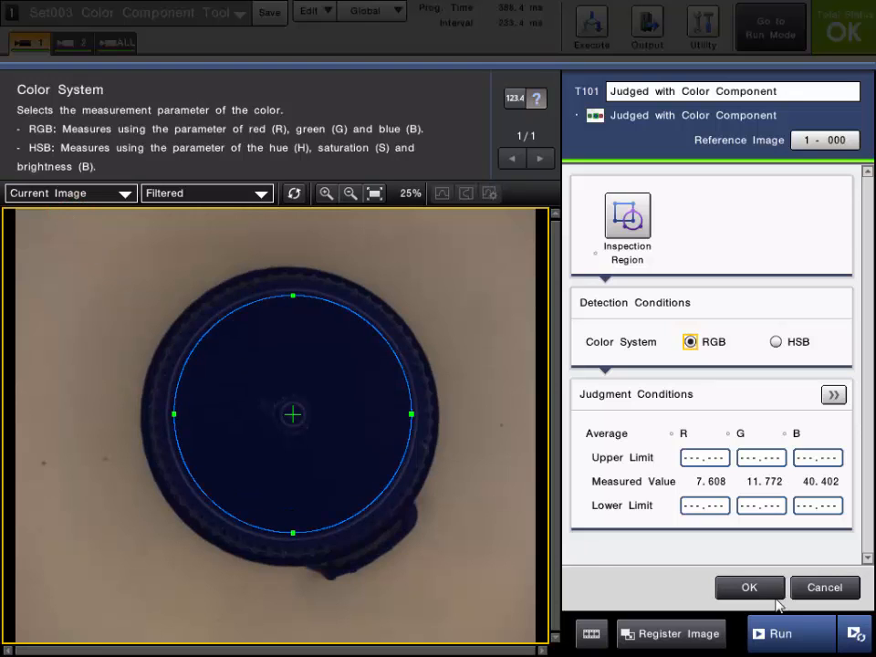
left_click(780, 633)
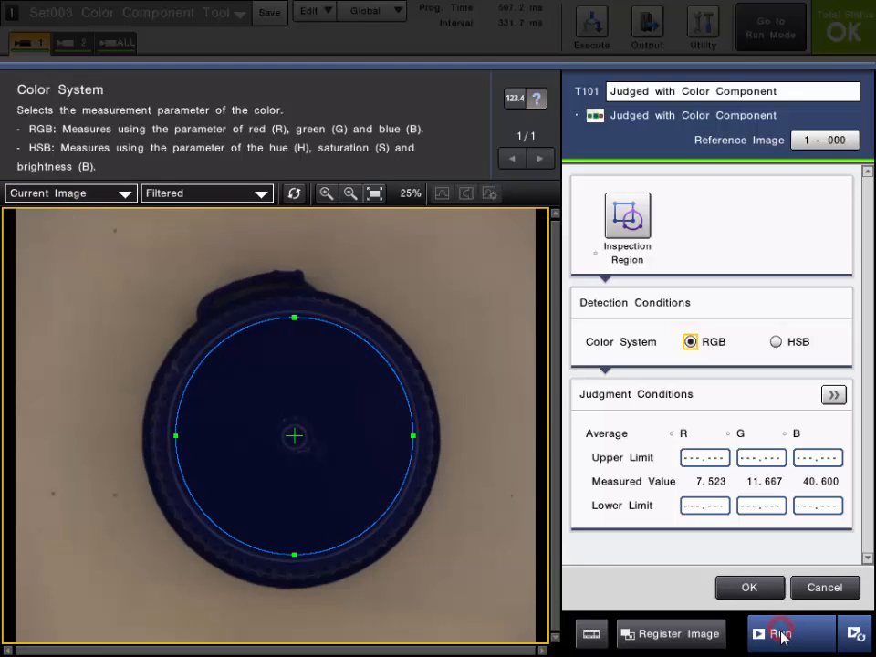
left_click(780, 633)
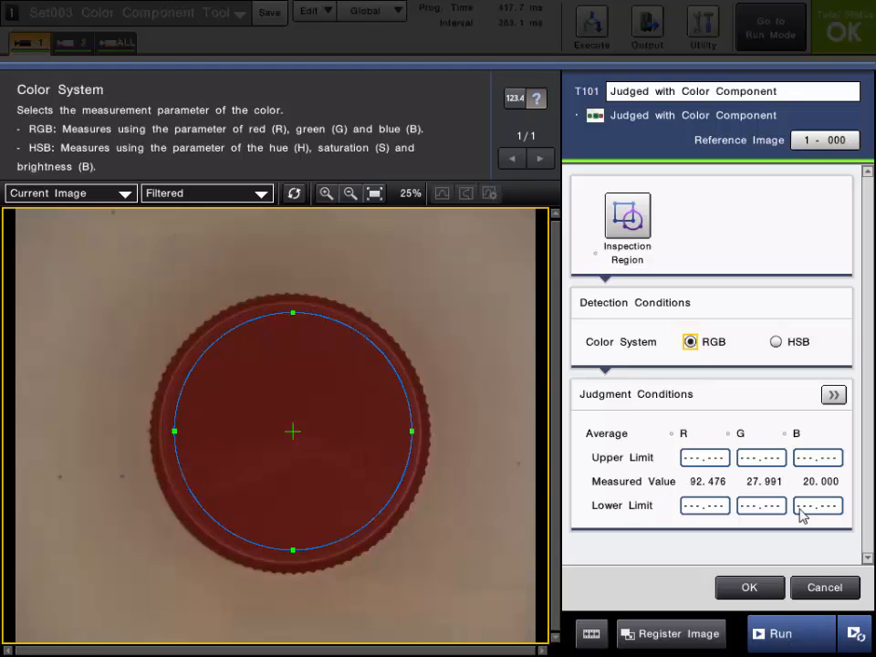
left_click(786, 633)
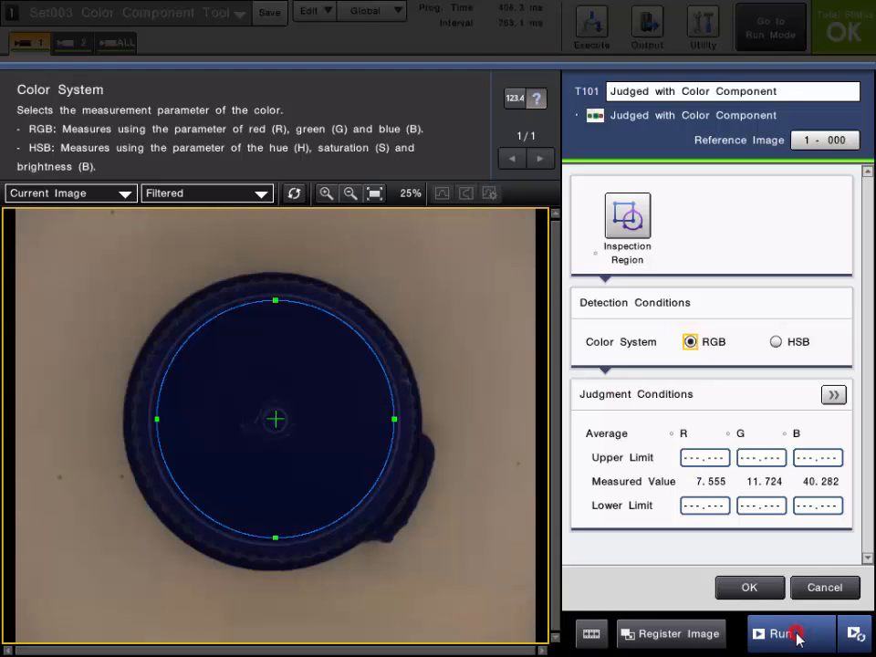
left_click(790, 633)
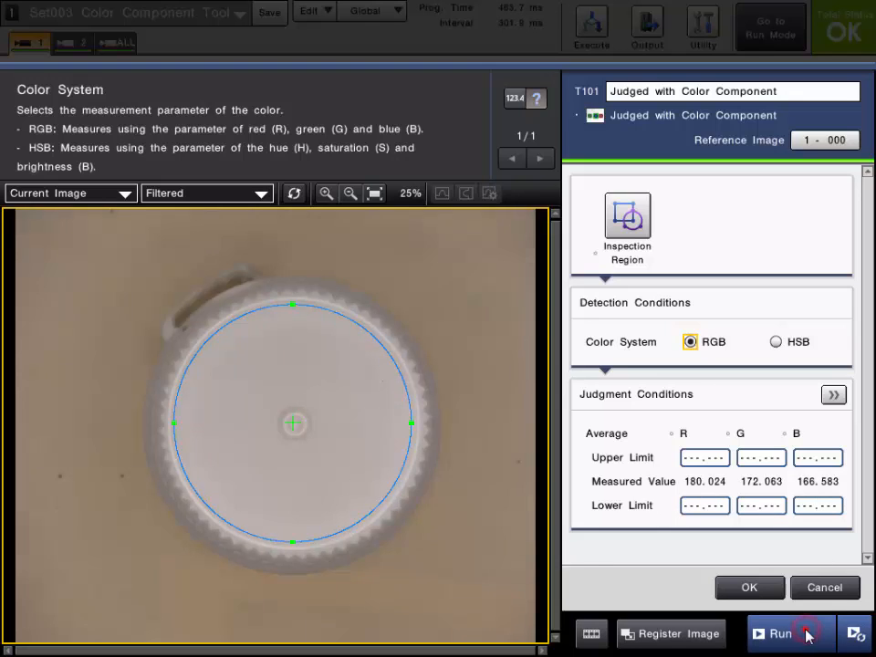
left_click(780, 633)
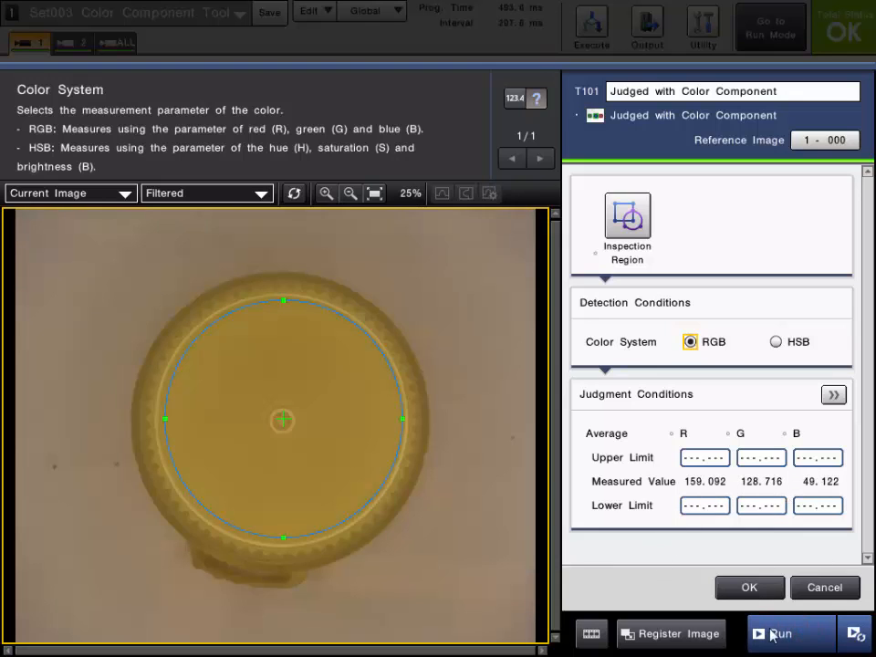
left_click(780, 633)
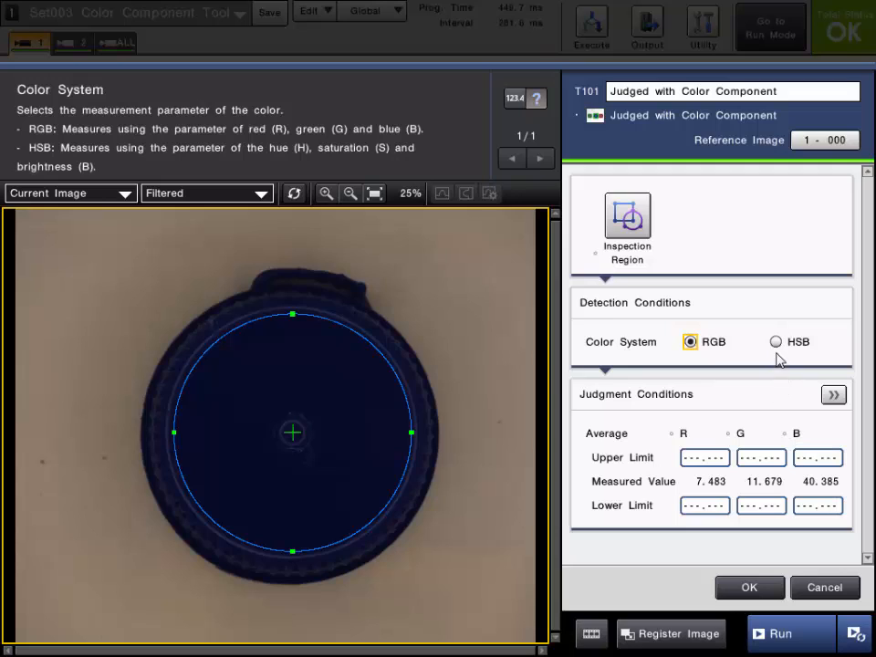
Step: Change the color system to HSB, accepting the reset of unused parameters
left_click(775, 341)
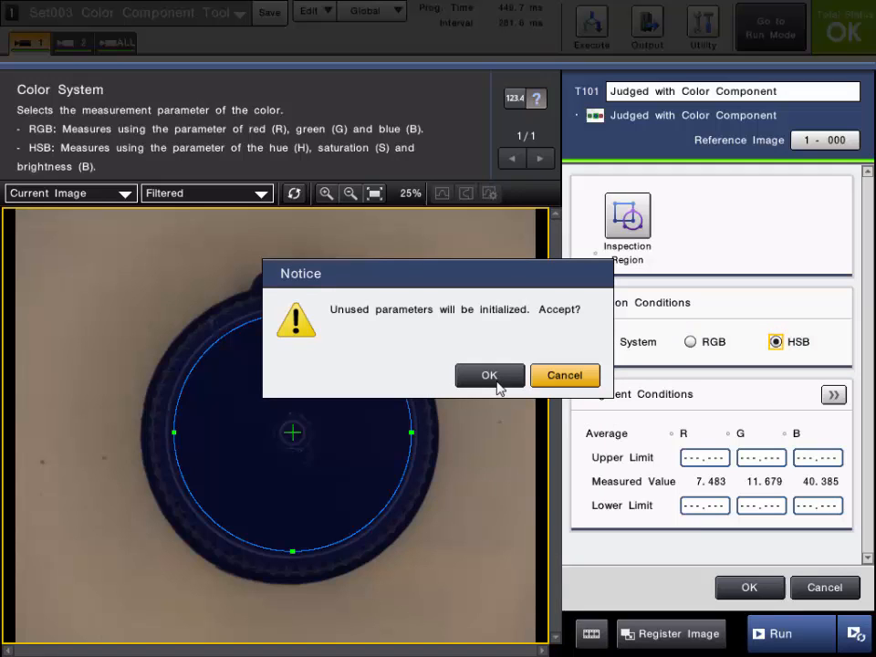
left_click(489, 375)
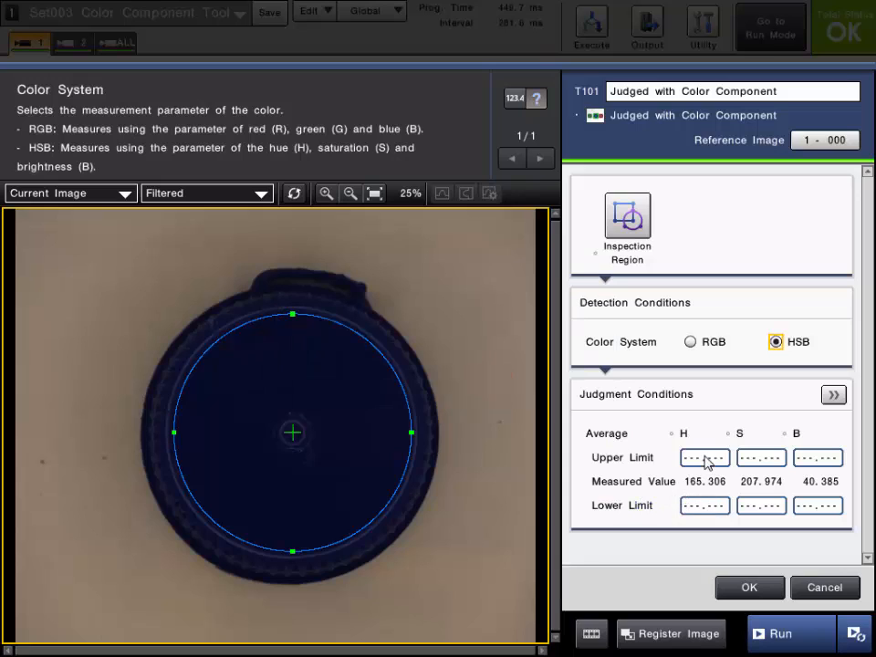
mouse_move(760, 504)
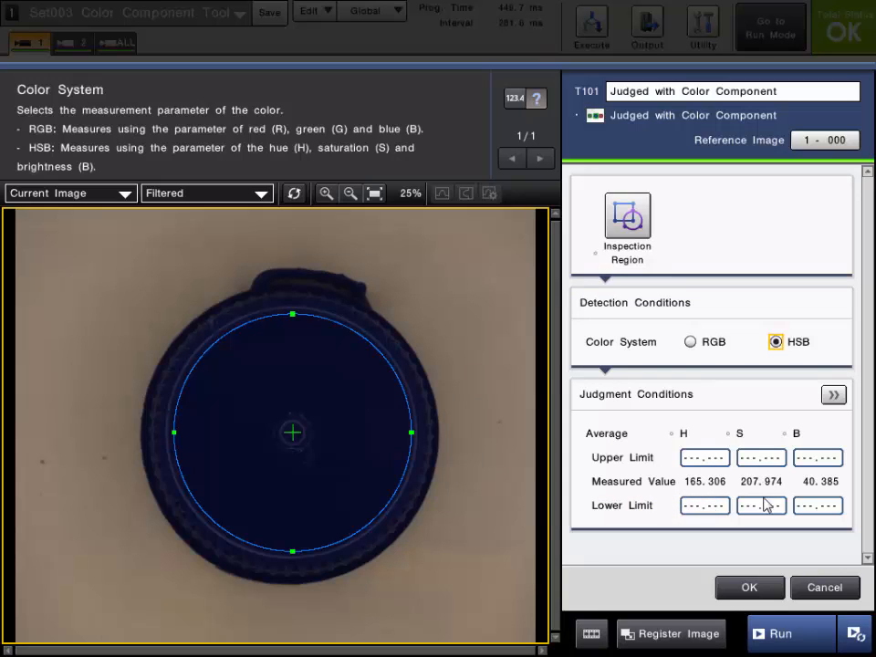
mouse_move(837, 543)
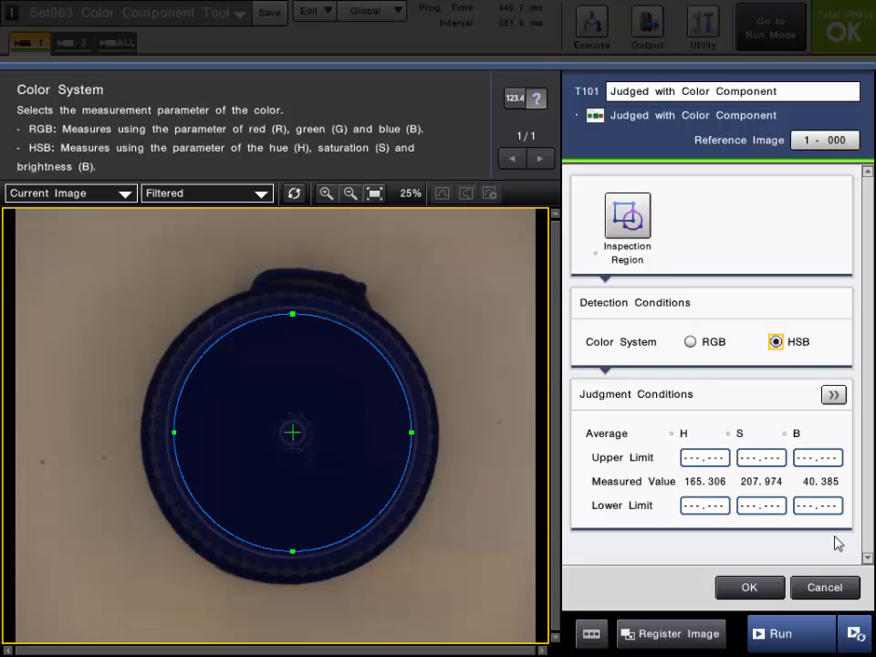
Step: Toggle to the reference image, then run several captures to read hue values of blue, red and yellow caps
left_click(69, 192)
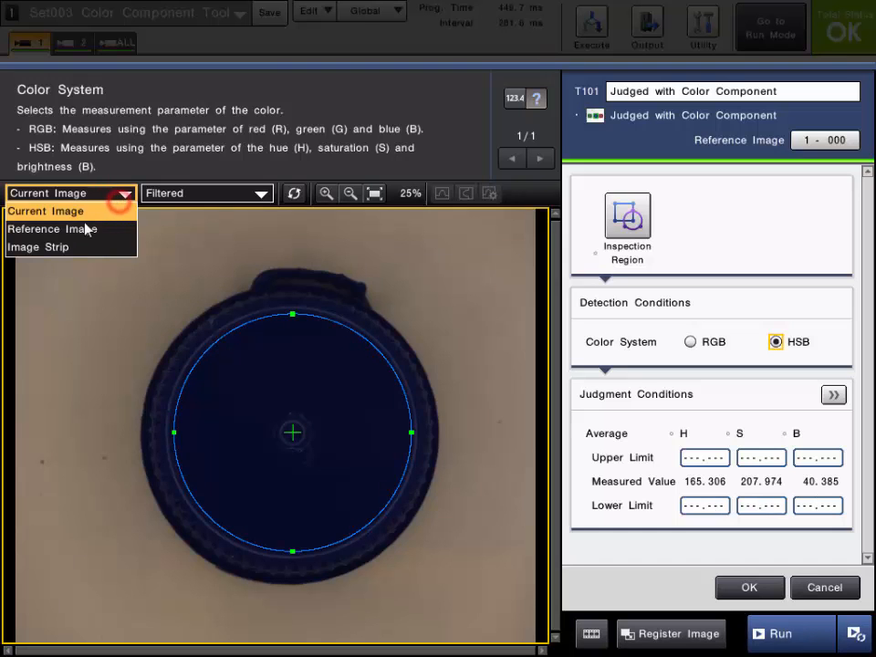
left_click(52, 229)
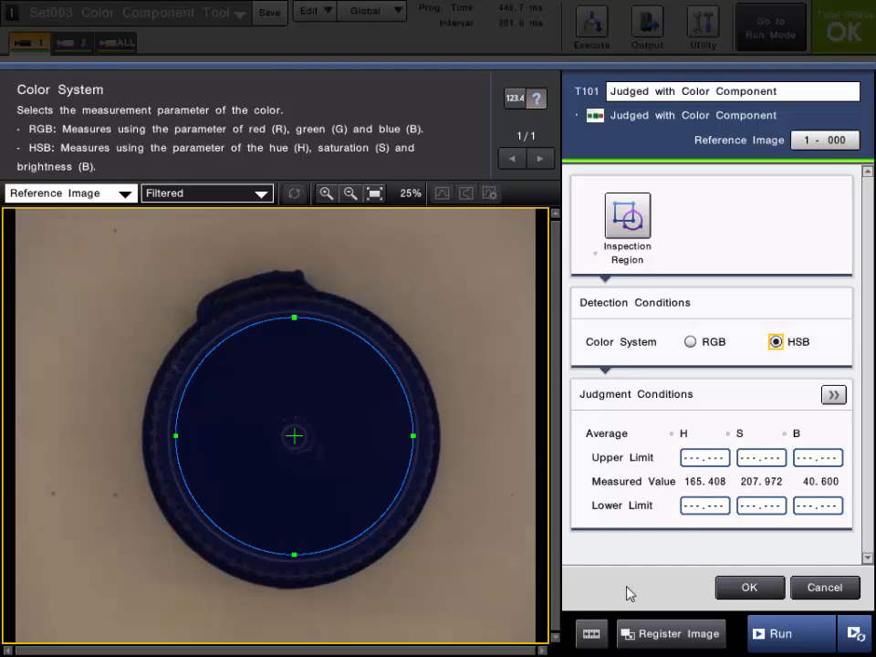
left_click(780, 633)
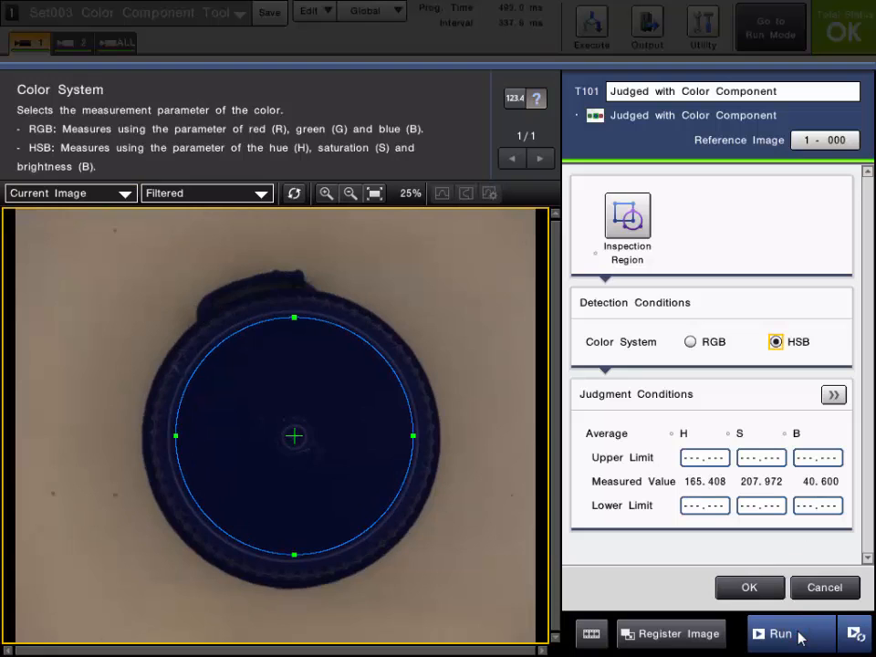
left_click(778, 633)
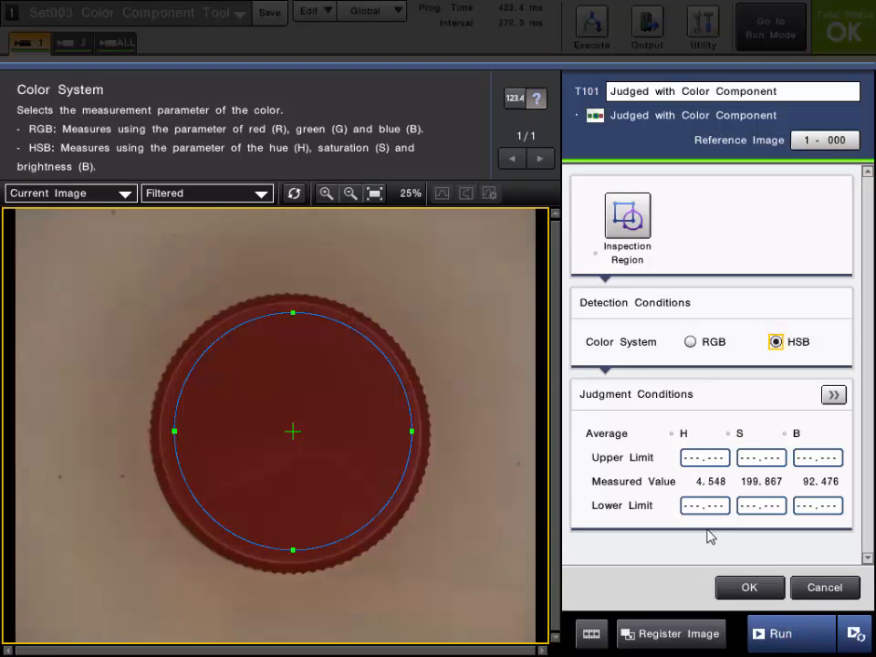
left_click(777, 633)
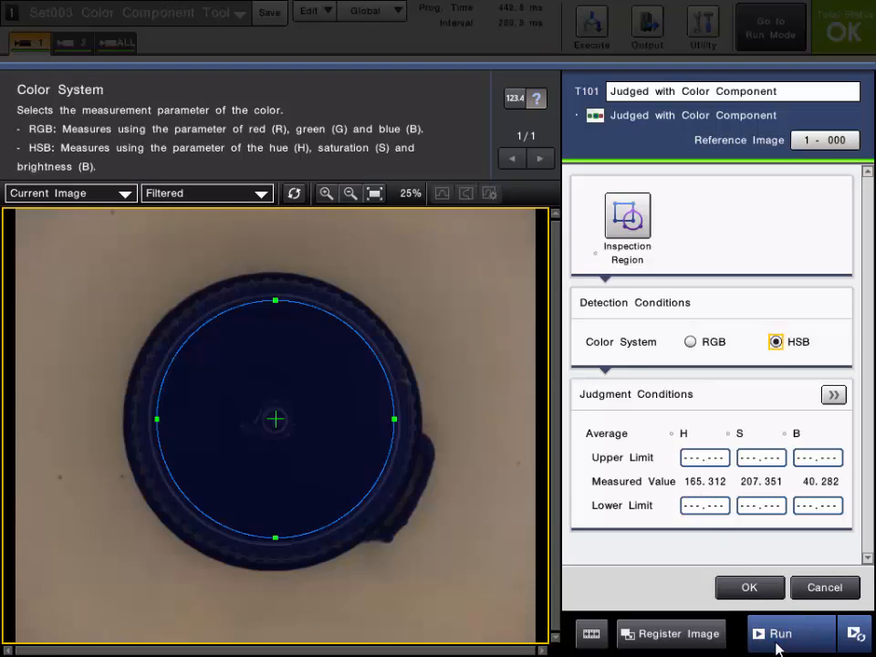
left_click(779, 633)
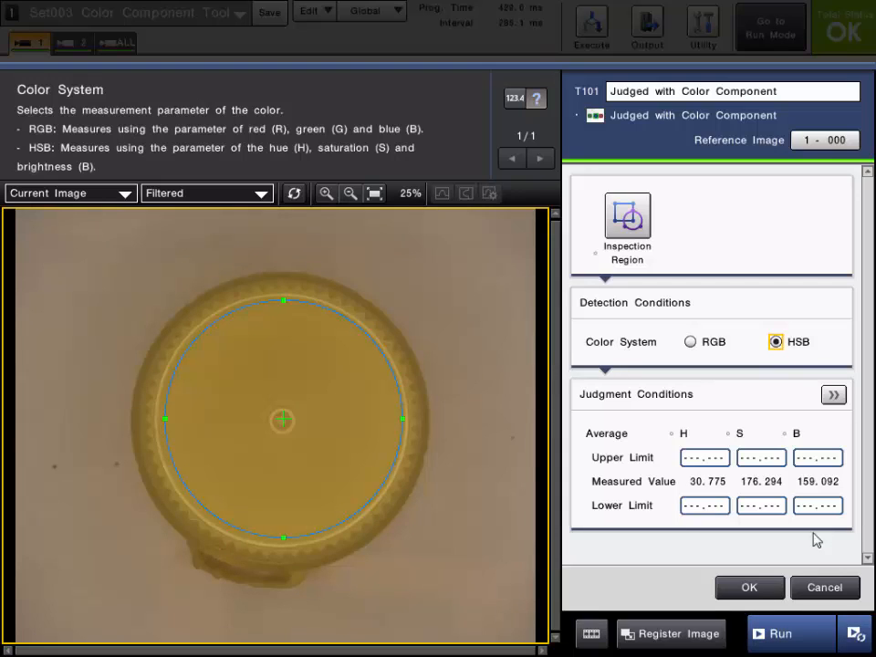
mouse_move(668, 411)
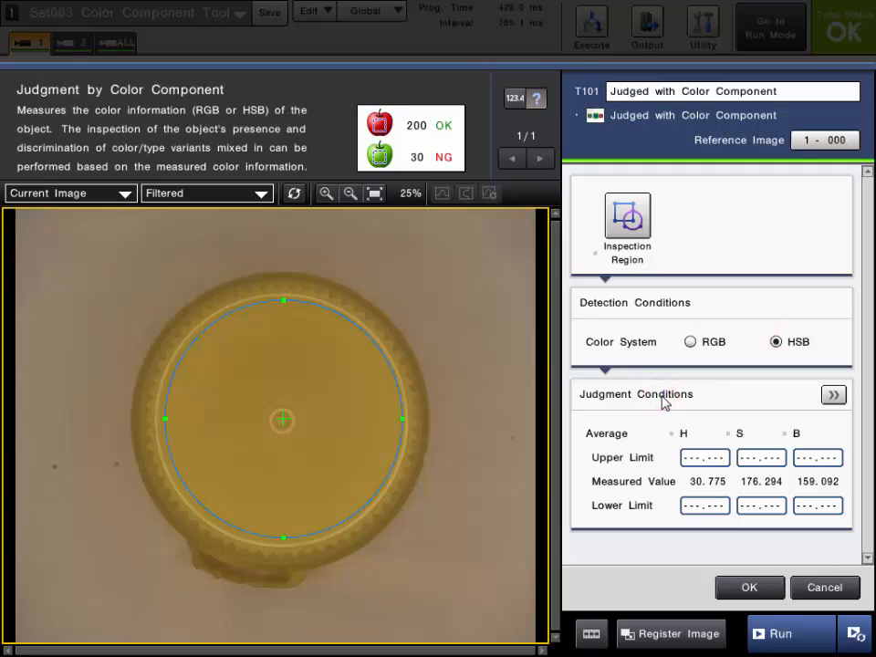
Step: Return to the blue reference cap image, measuring hue 165.408 in HSB
left_click(621, 457)
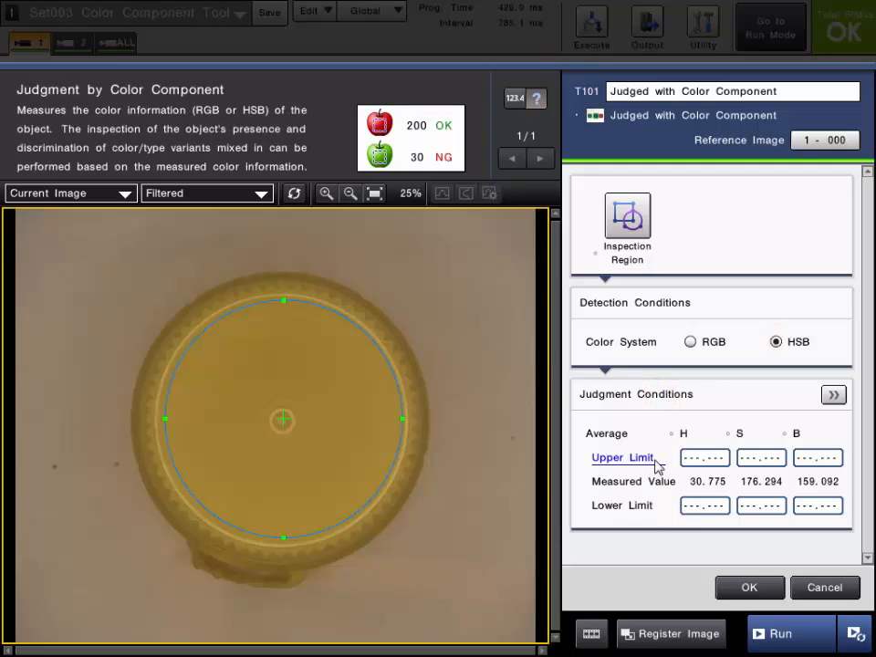
left_click(69, 193)
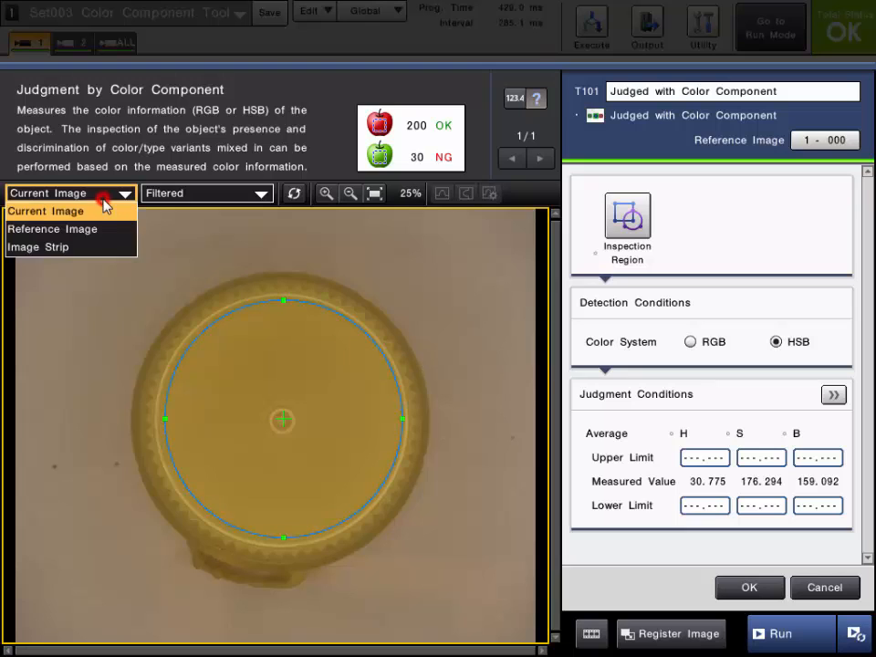
left_click(52, 229)
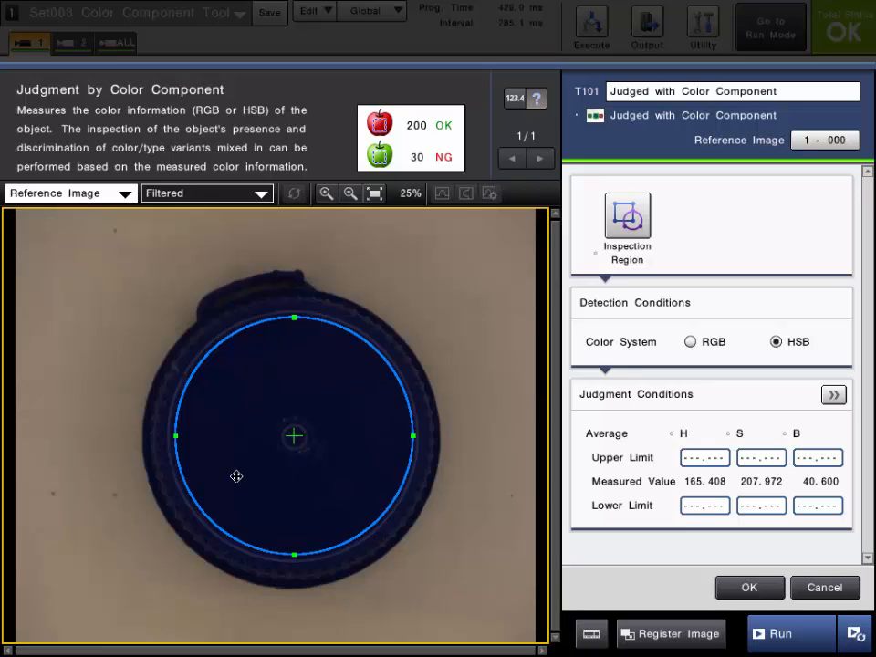
mouse_move(432, 506)
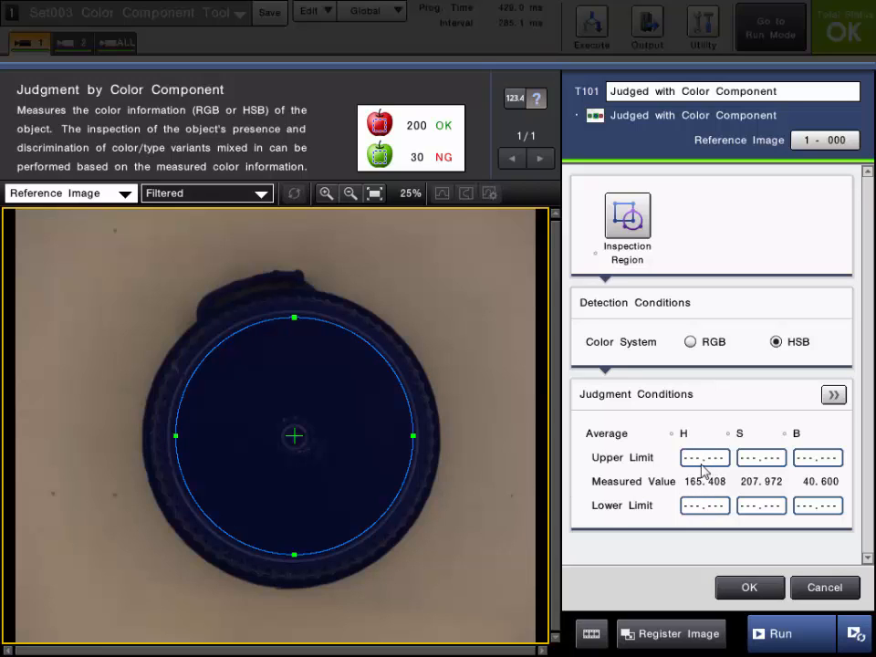
Step: Set the average hue limits to upper 167 and lower 163
left_click(704, 457)
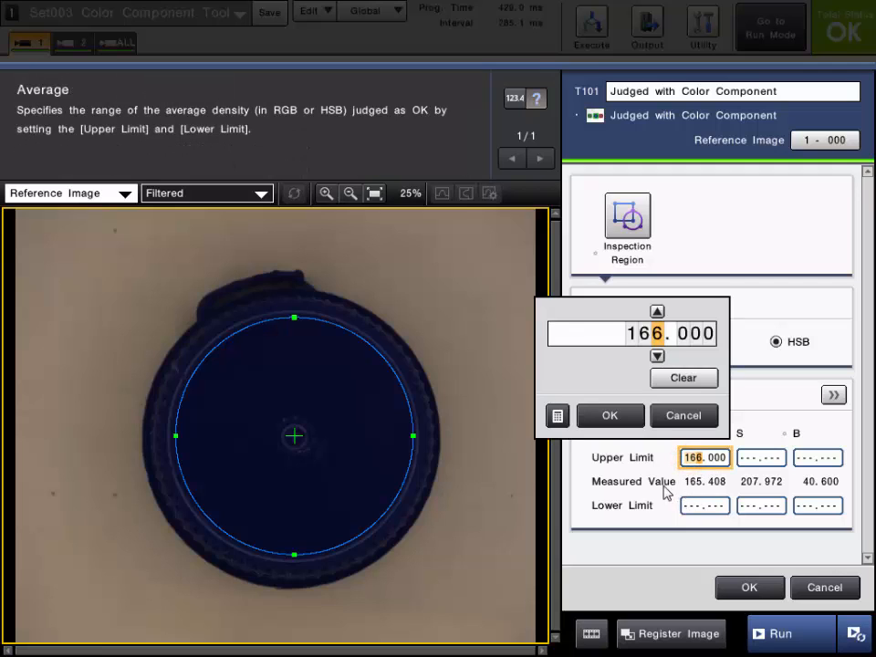
mouse_move(695, 493)
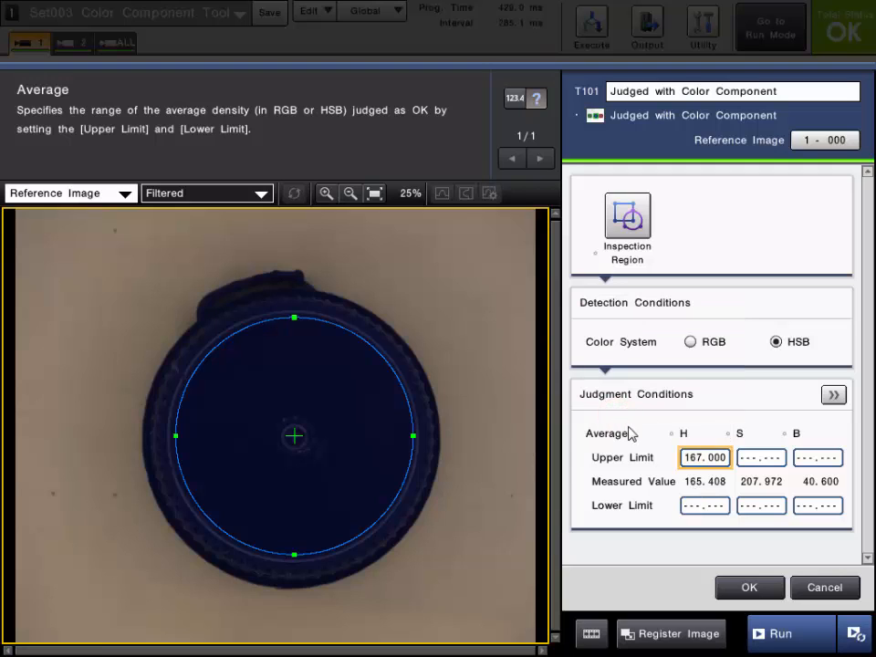
left_click(703, 504)
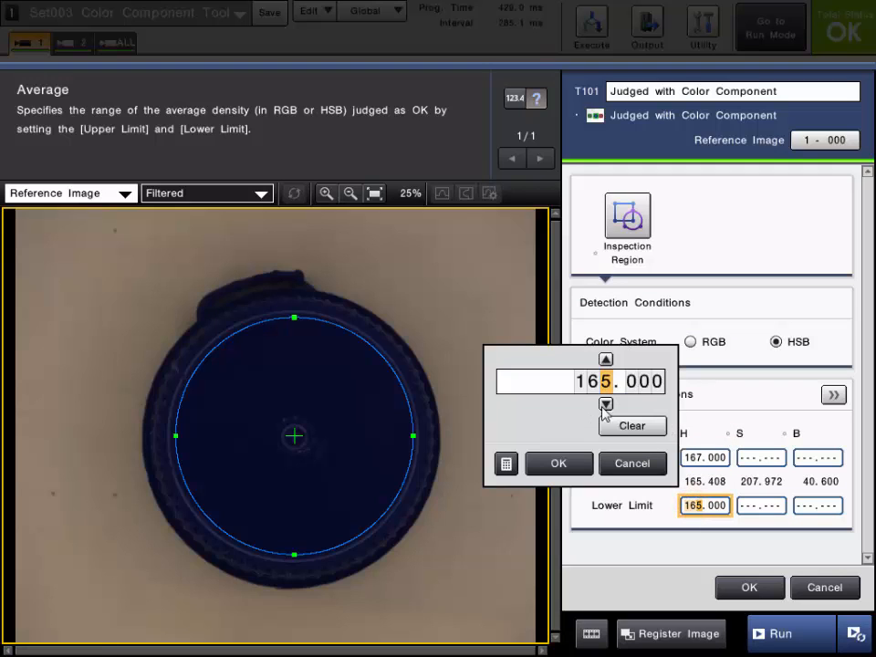
left_click(605, 405)
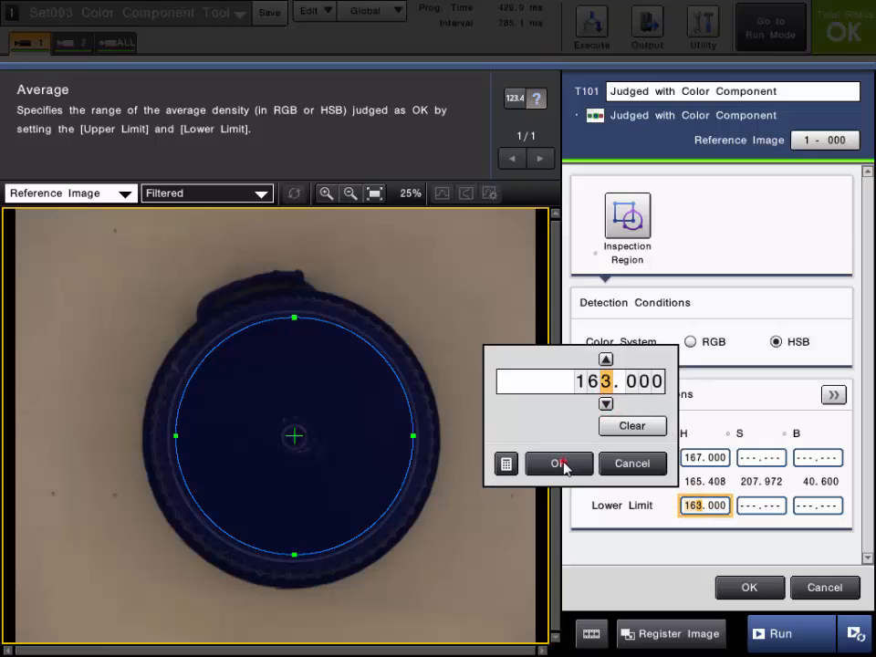
left_click(560, 463)
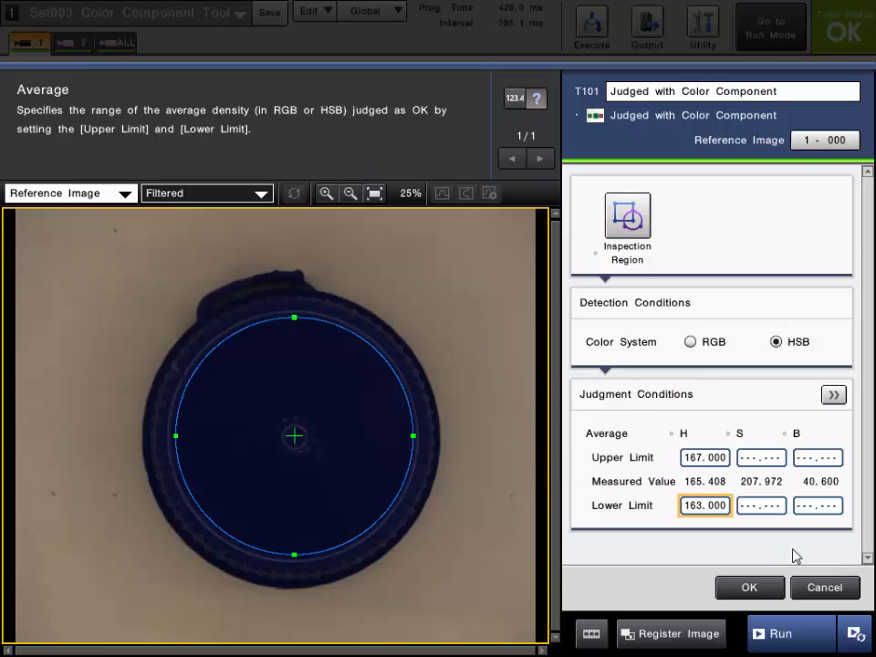
Step: Run inspections on live blue caps, measuring hue about 165.4 within the 163–167 limits
left_click(786, 633)
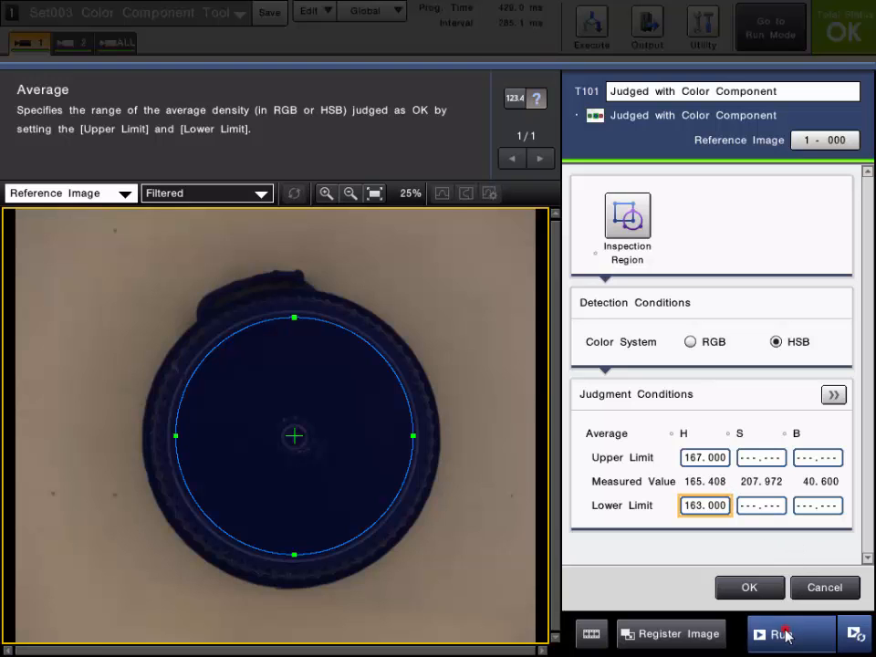
left_click(783, 634)
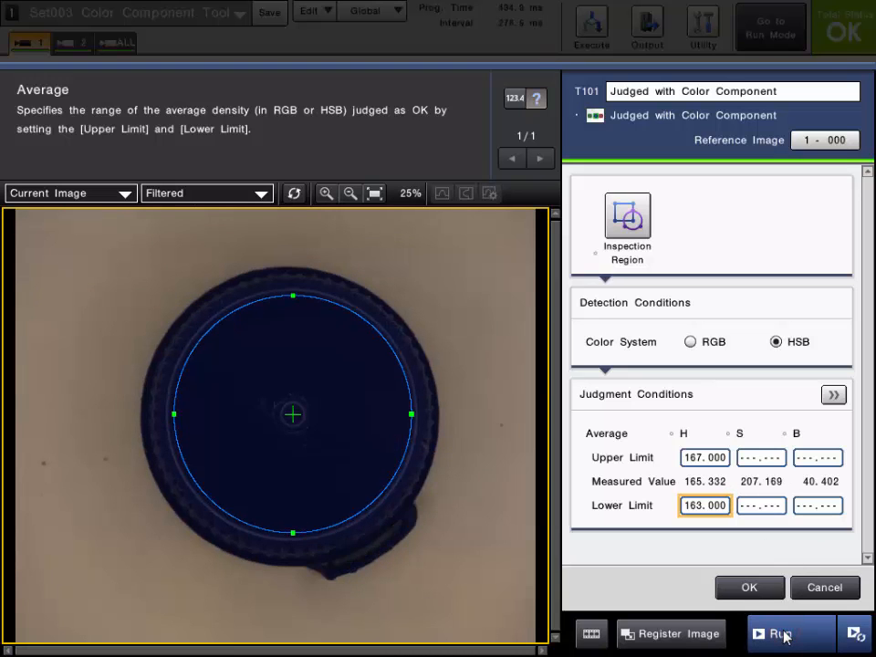
left_click(779, 633)
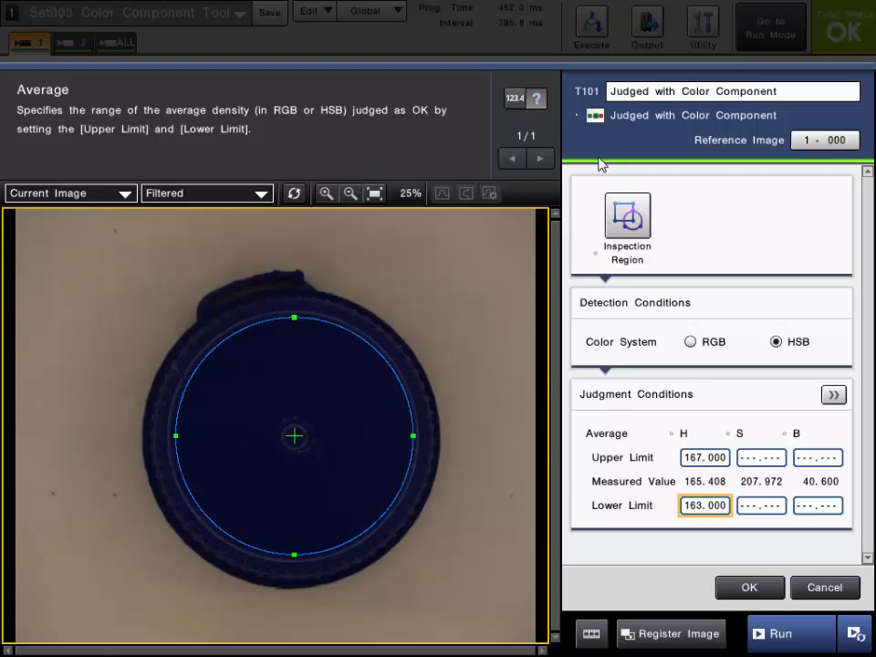
mouse_move(794, 582)
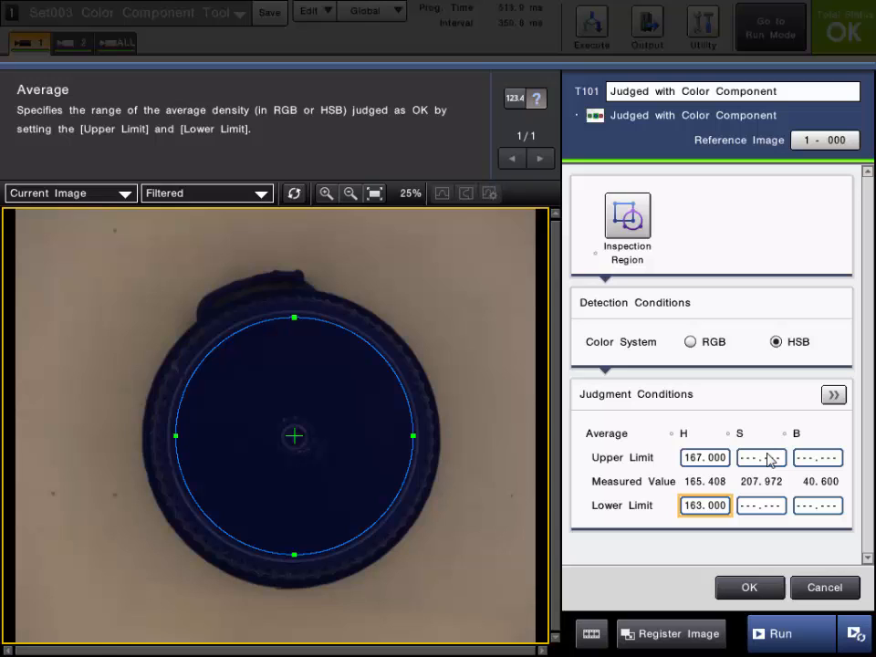
mouse_move(750, 497)
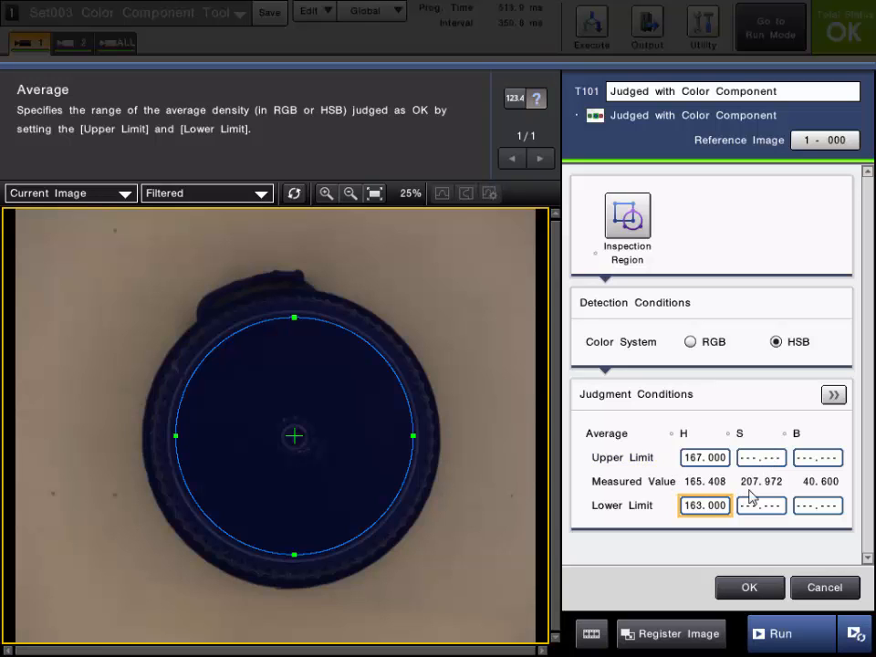
mouse_move(828, 417)
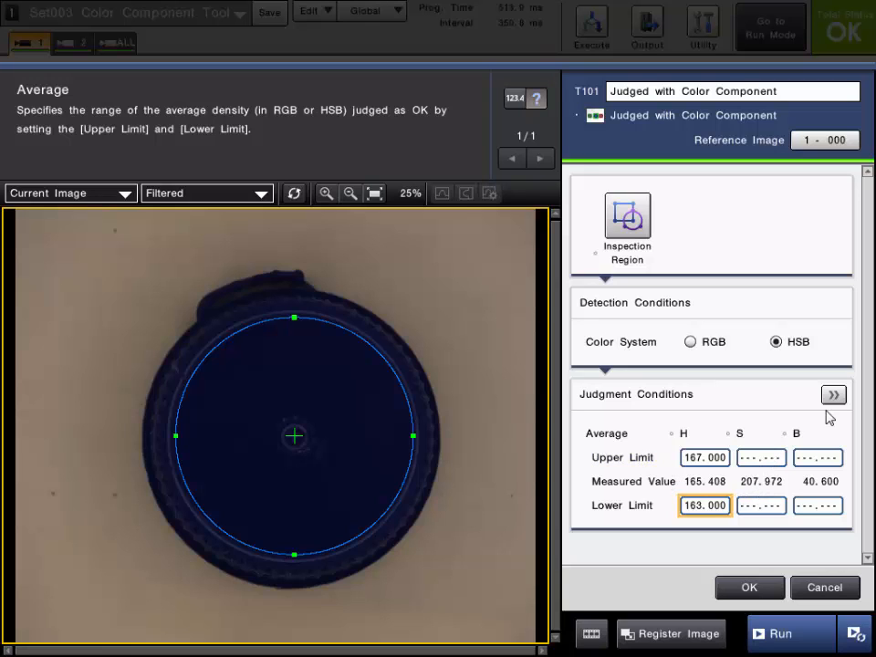
Step: Review the detailed judgment tolerances and finish tool T101, which judges the cap OK
left_click(833, 395)
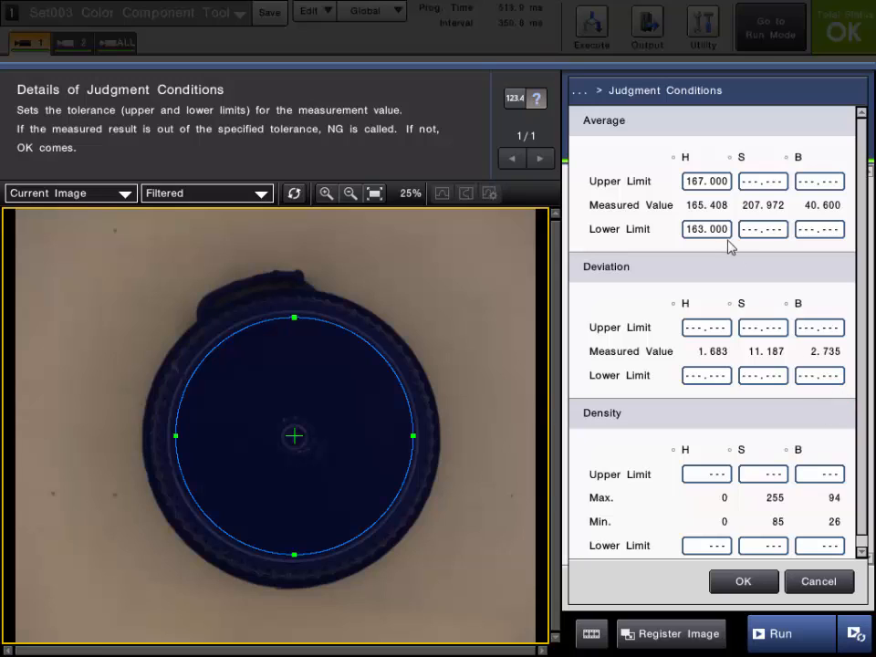
mouse_move(654, 292)
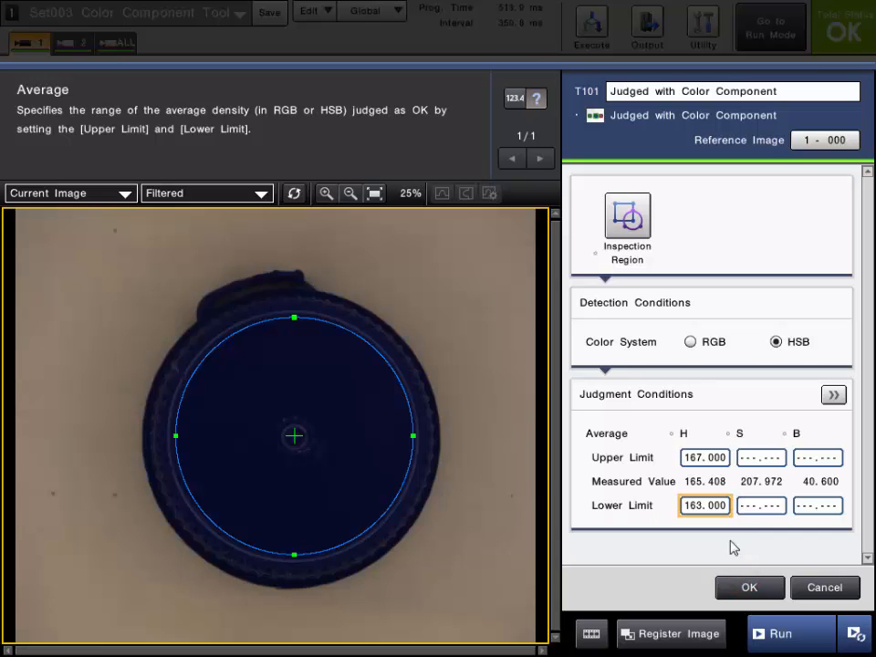
left_click(749, 587)
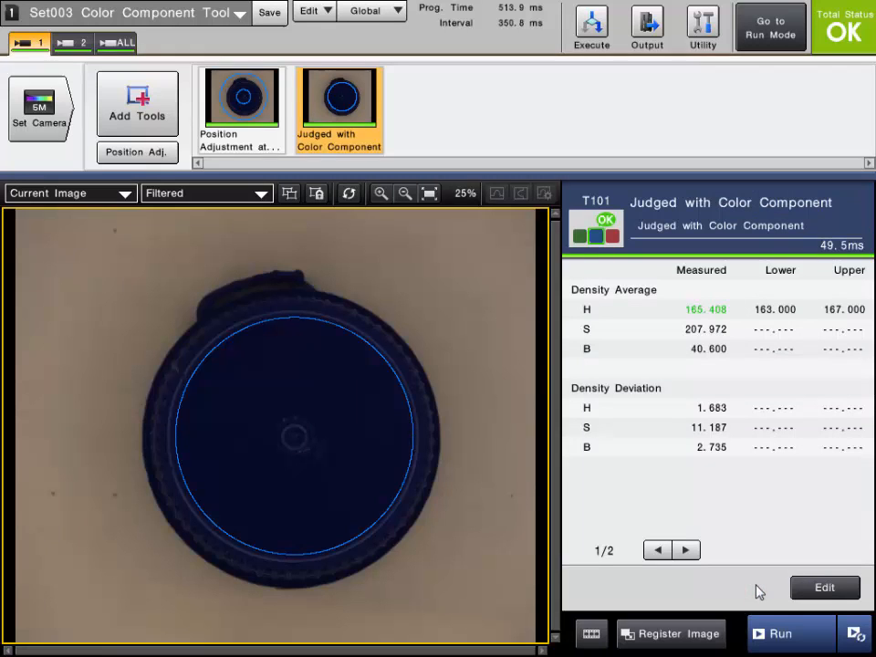